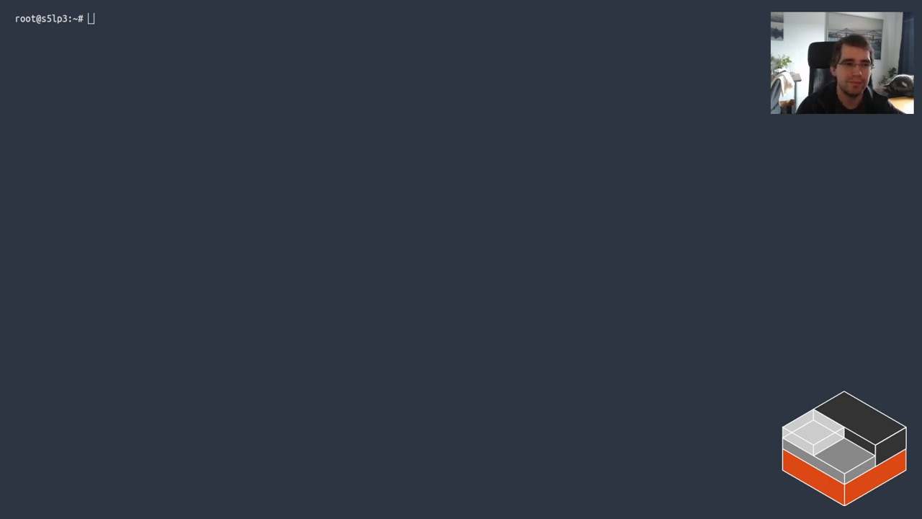
- Run uname -a to show the Linux 5.4.0-84-generic kernel on s390x
{"action": "type", "text": "uname -a"}
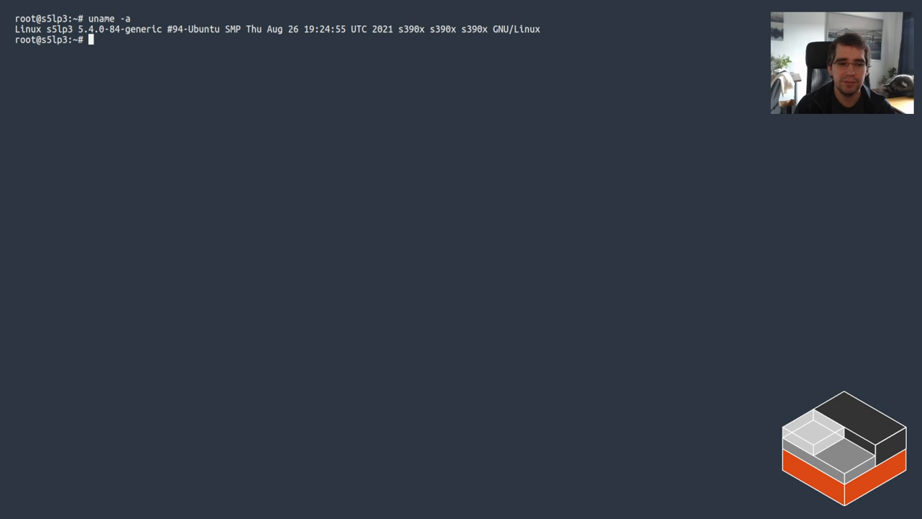
- Show memory with free -m (7801 MB total) and browse /proc/cpuinfo's eight S390 processors
{"action": "type", "text": "free -m"}
{"action": "type", "text": "cat /proc/cpuinfo"}
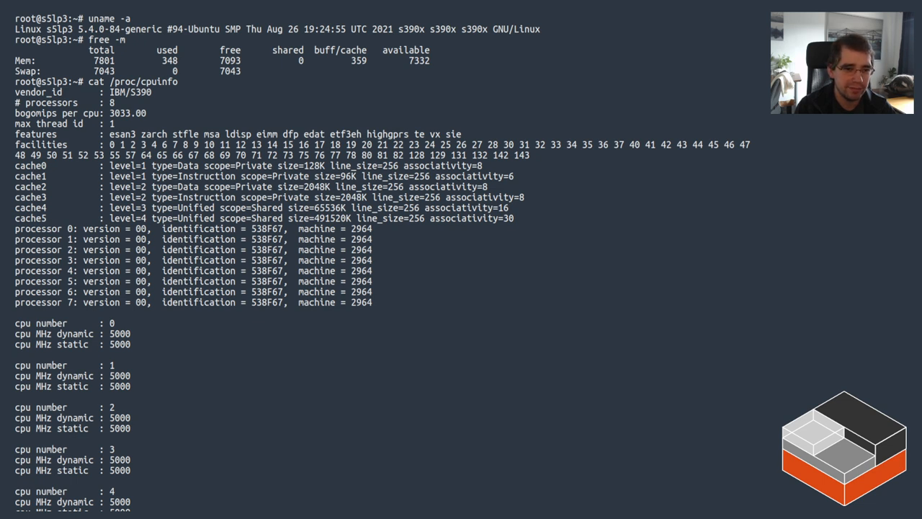
{"action": "scroll", "scroll_direction": "down", "scroll_amount": 3}
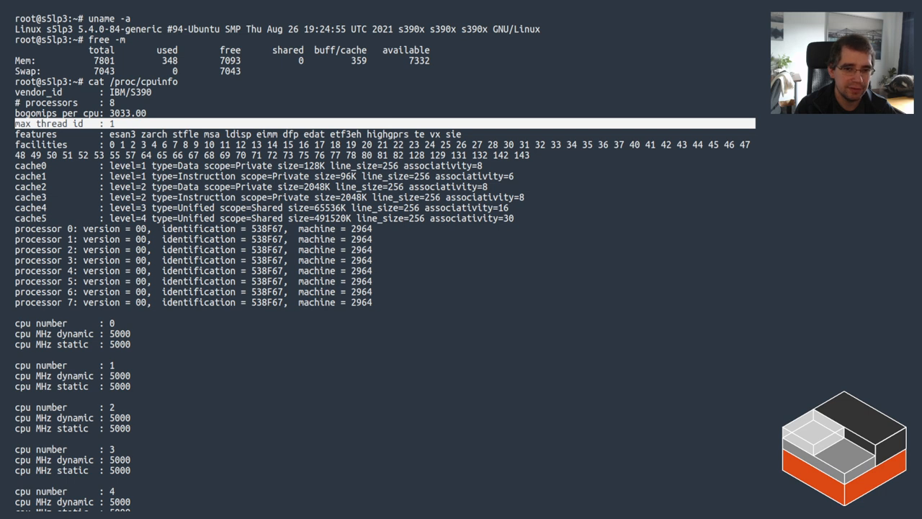
{"action": "double_click", "coordinate": [359, 292]}
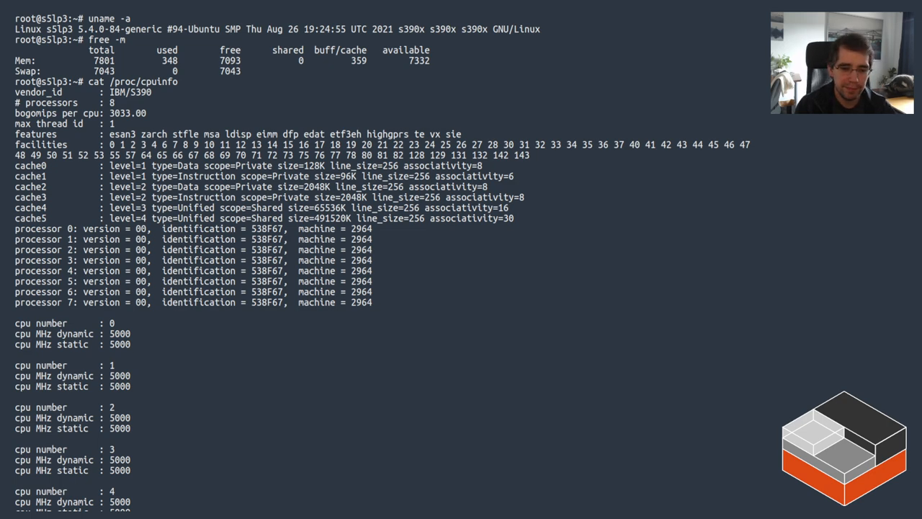
{"action": "scroll", "scroll_direction": "down", "scroll_amount": 3}
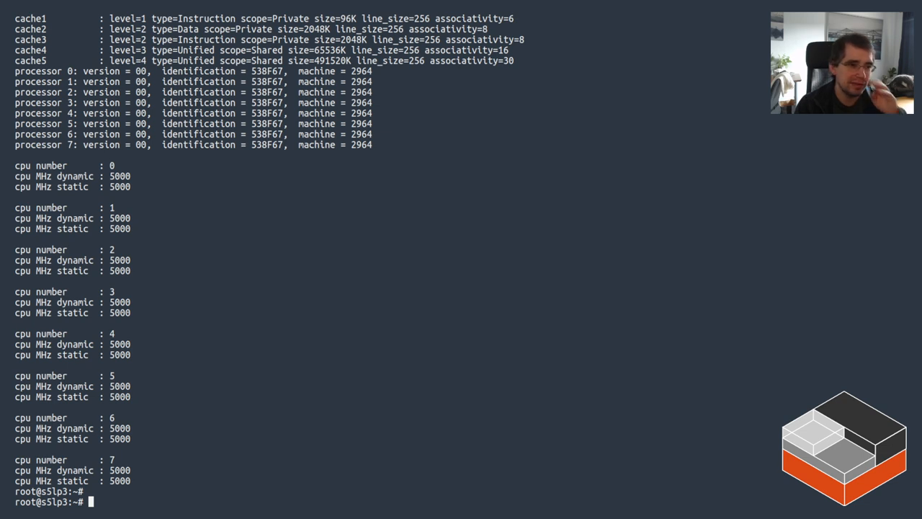
- List /proc/partitions and /dev/mapper/, and report the release as Ubuntu 20.04.3 LTS focal
{"action": "type", "text": "cat /proc/partitions"}
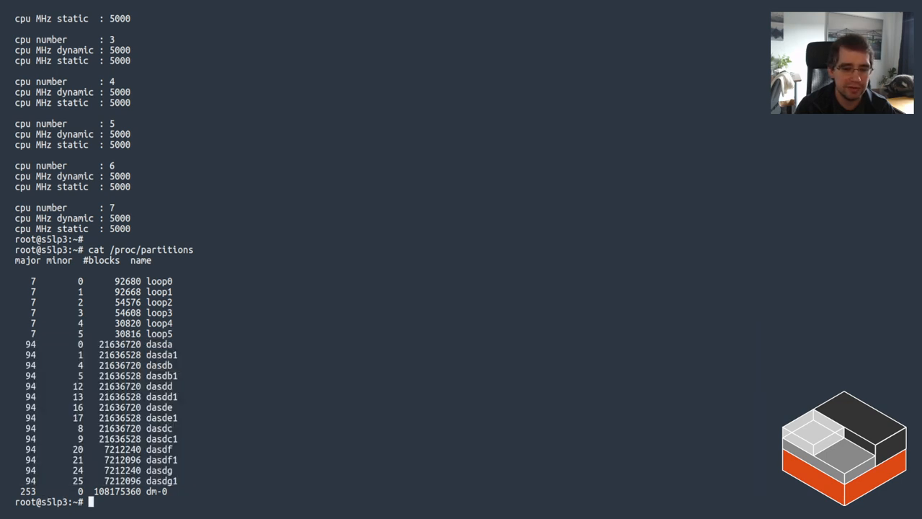
{"action": "type", "text": "ls -lh /dev/mapper/"}
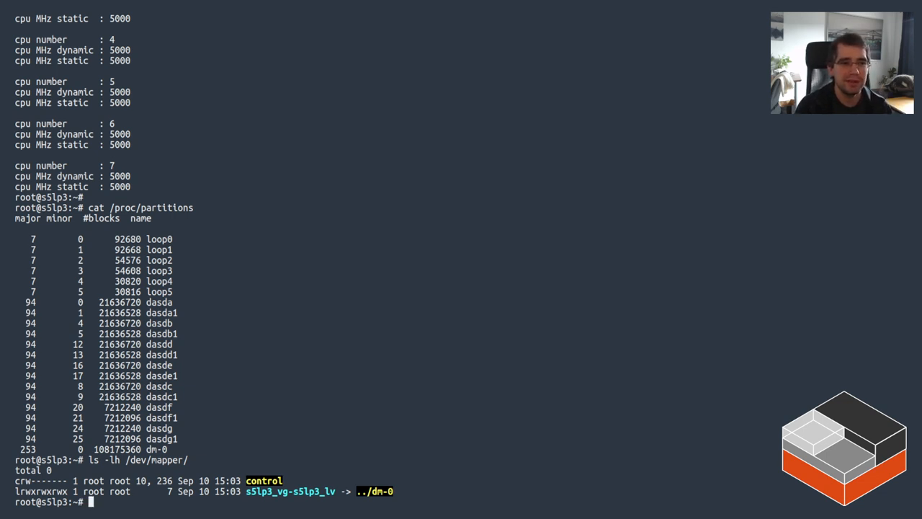
{"action": "type", "text": "lsb_release -a"}
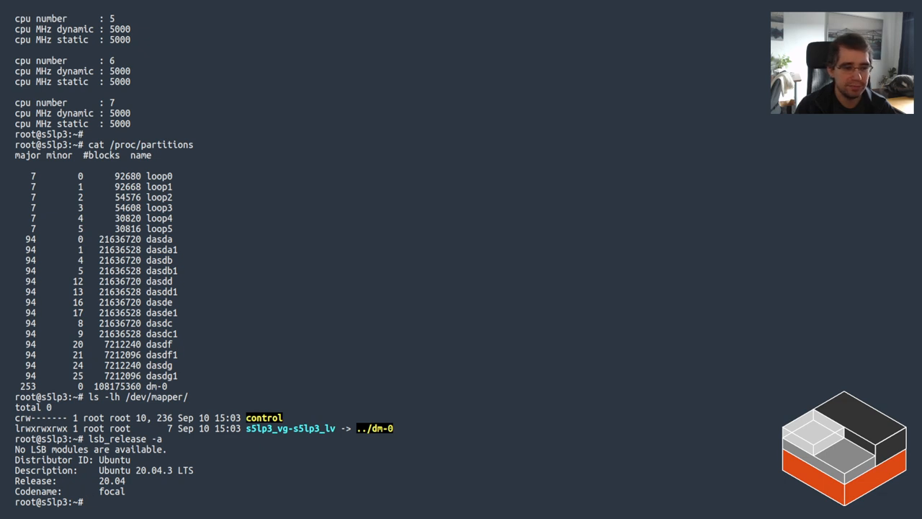
- Install the LXD 4.18 snap from Canonical with snap install lxd
{"action": "type", "text": "snap install"}
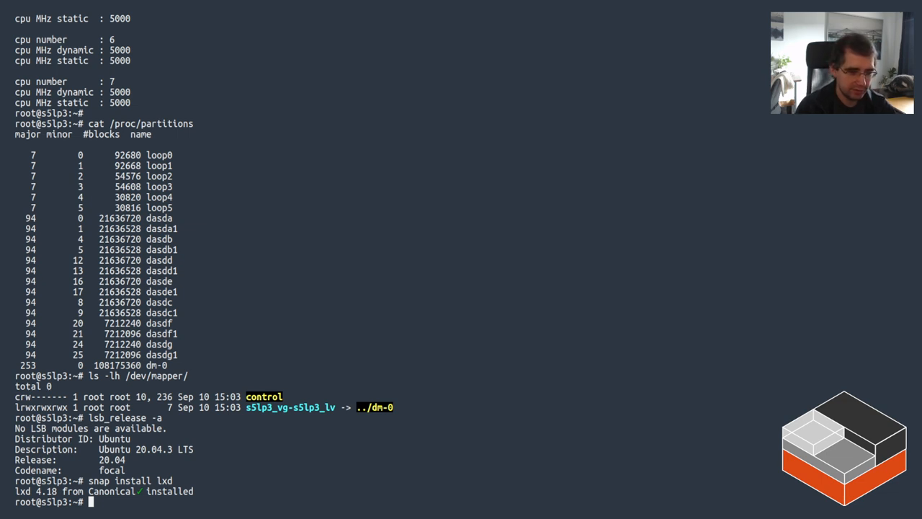
- Run lxd init accepting defaults, creating a ZFS storage pool and lxdbr0 bridge
{"action": "type", "text": "lxd init"}
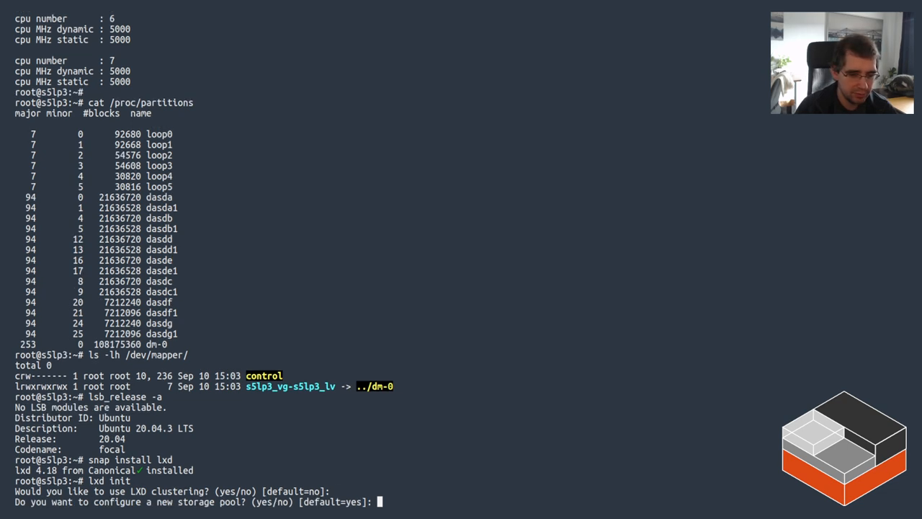
{"action": "key", "text": "Return"}
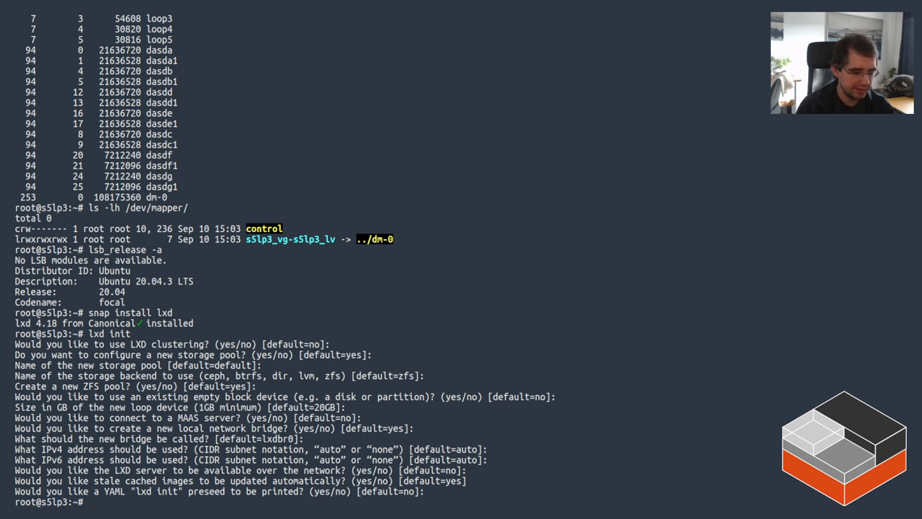
{"action": "type", "text": "lxc"}
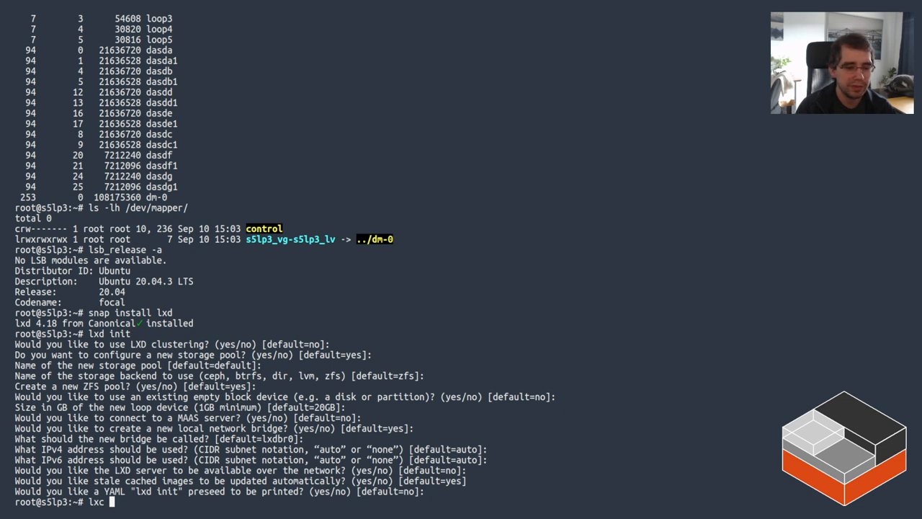
{"action": "type", "text": "image list images: | grep"}
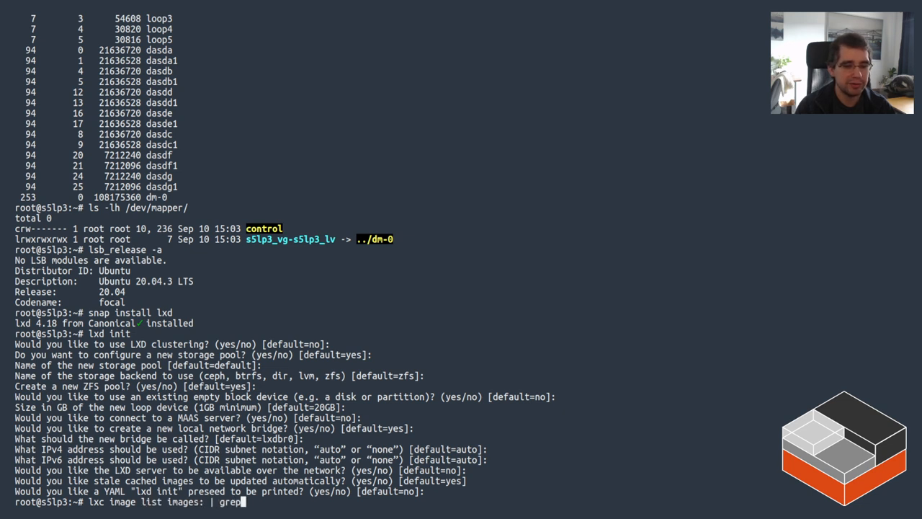
{"action": "type", "text": "s390x | less"}
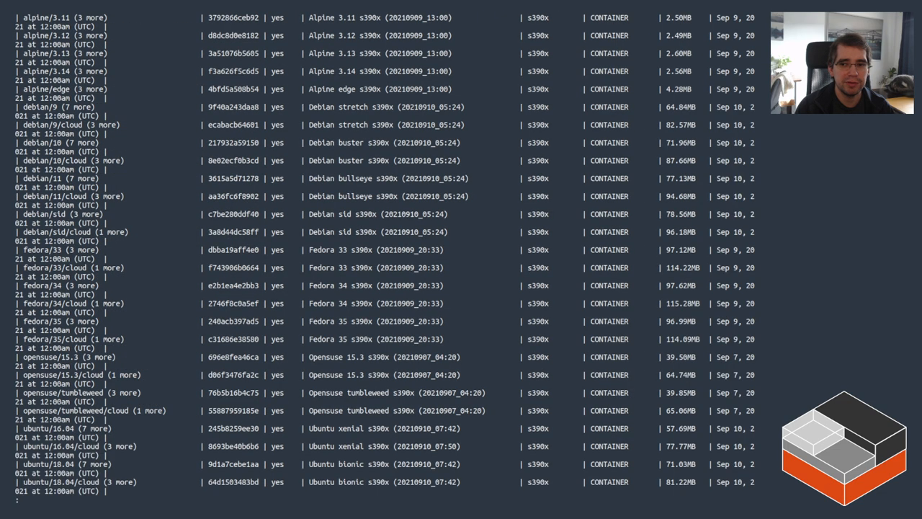
{"action": "scroll", "scroll_direction": "down", "scroll_amount": 3}
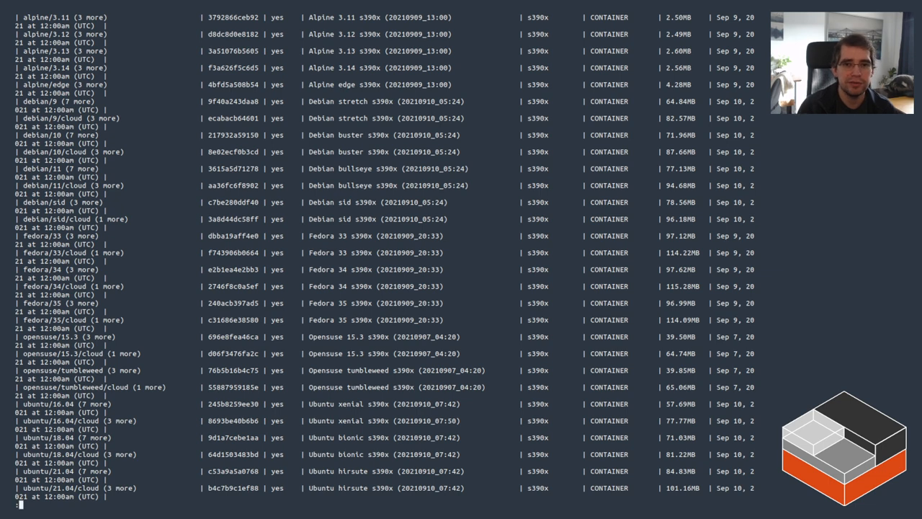
{"action": "scroll", "scroll_direction": "down", "scroll_amount": 3}
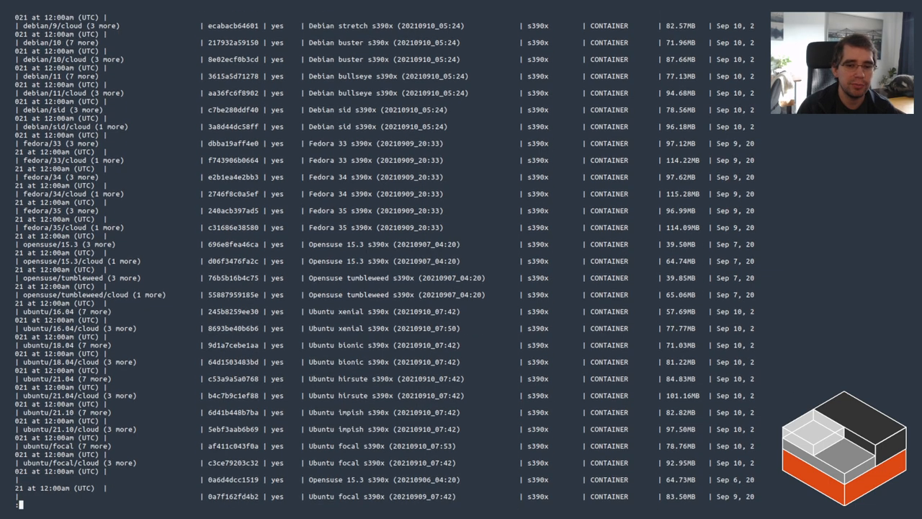
{"action": "scroll", "scroll_direction": "down", "scroll_amount": 3}
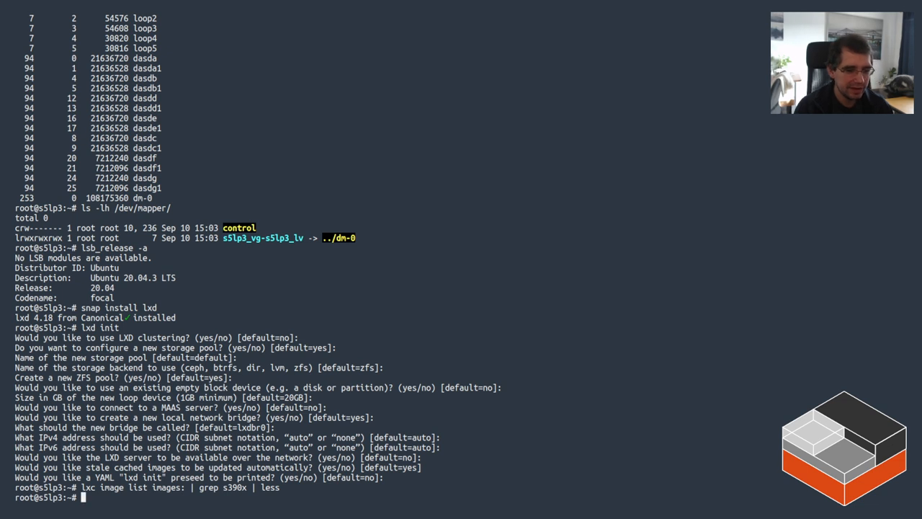
- Launch Ubuntu 20.04 container c1 and open a second tmux pane below
{"action": "type", "text": "lxc launch ubuntu:20"}
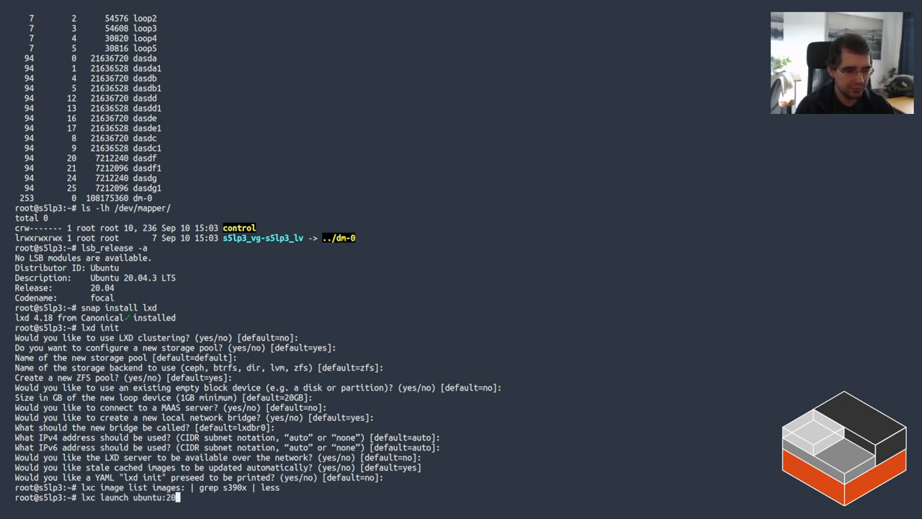
{"action": "type", "text": ".04 c1"}
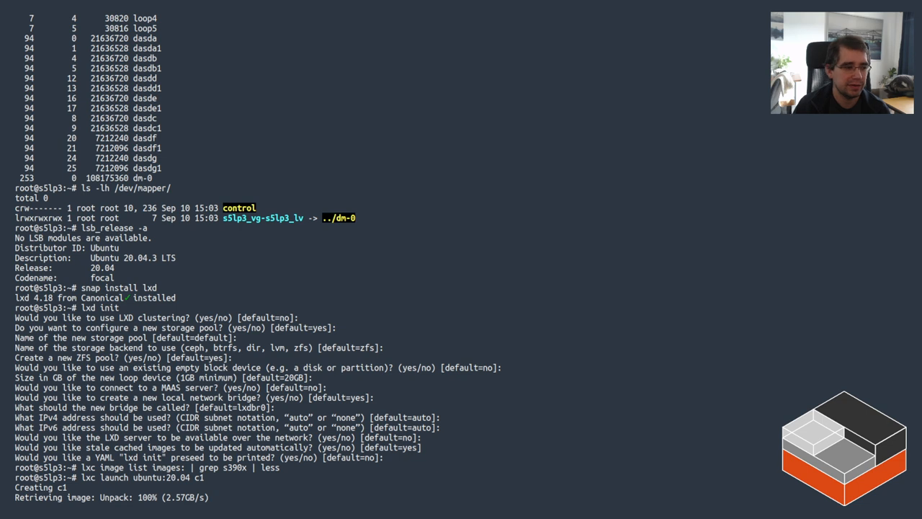
{"action": "scroll", "scroll_direction": "down", "scroll_amount": 3}
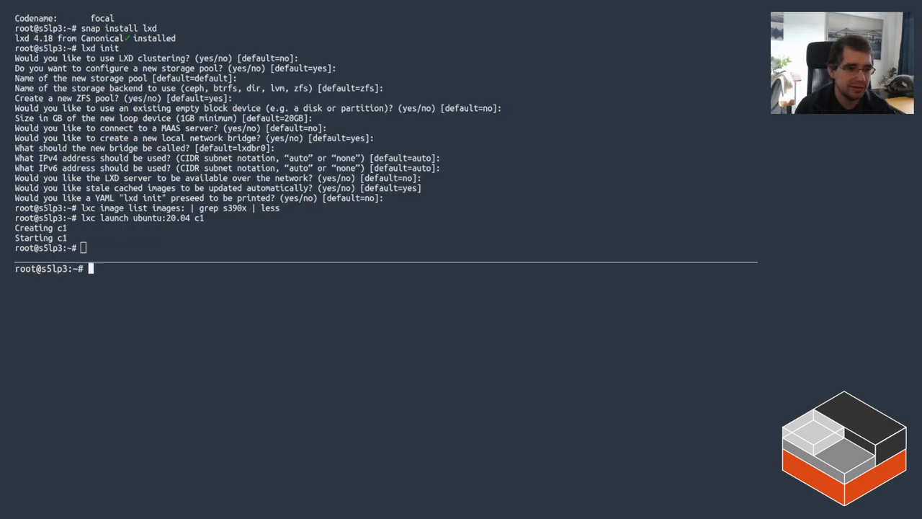
- Launch VM v1 from ubuntu:20.04 with --vm, unpacking its image to 100%
{"action": "type", "text": "lxc launch"}
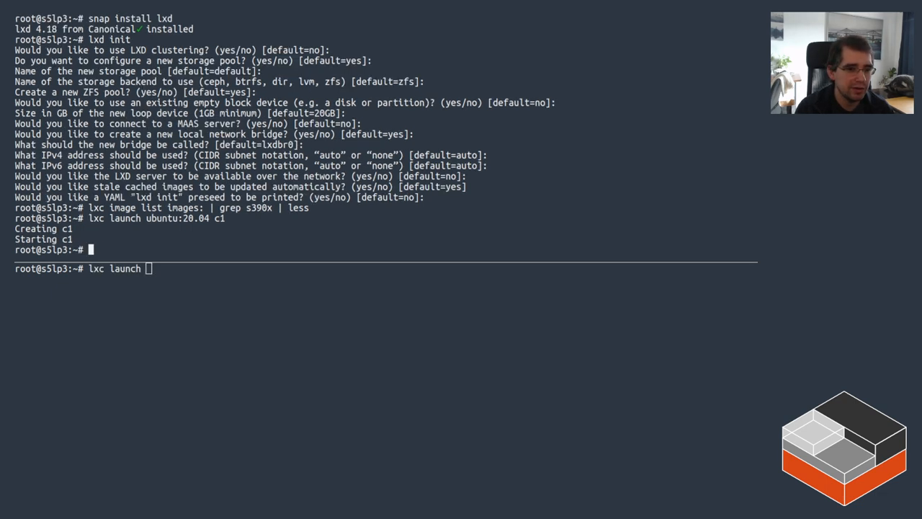
{"action": "type", "text": "ubuntu"}
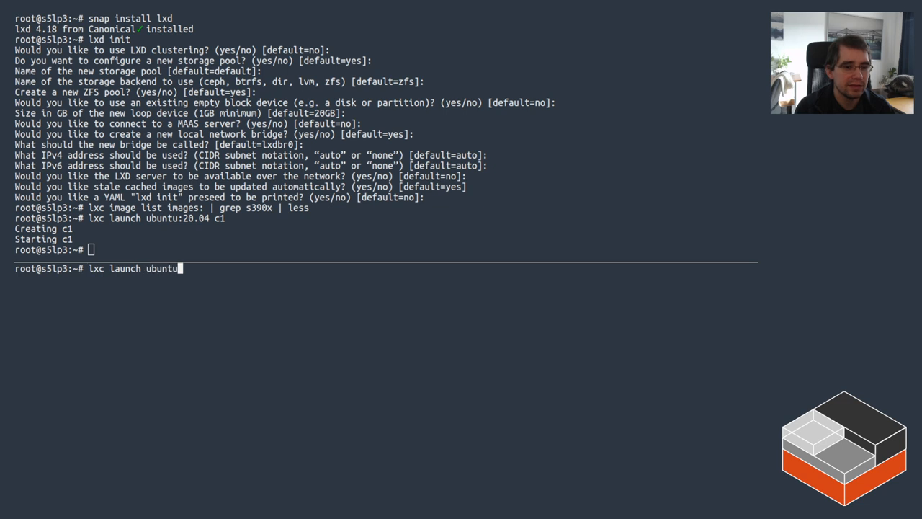
{"action": "type", "text": ":20.04 v1"}
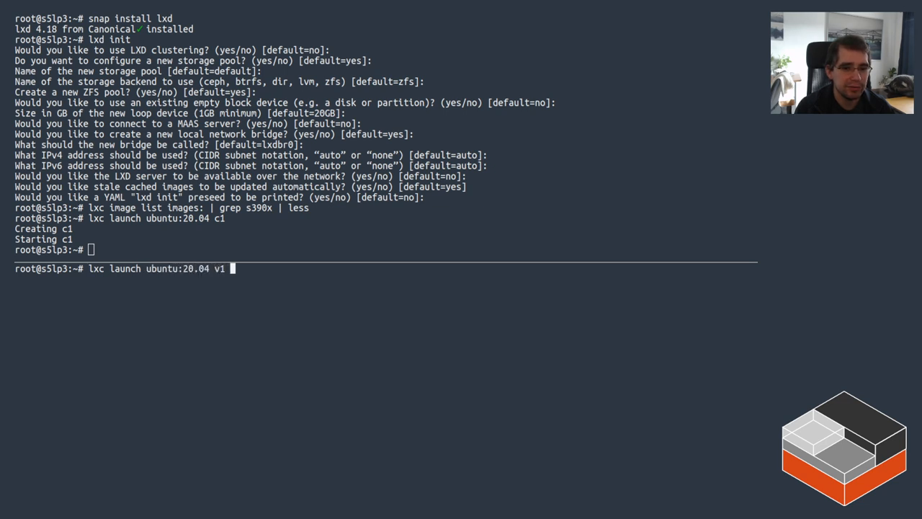
{"action": "type", "text": "--vm"}
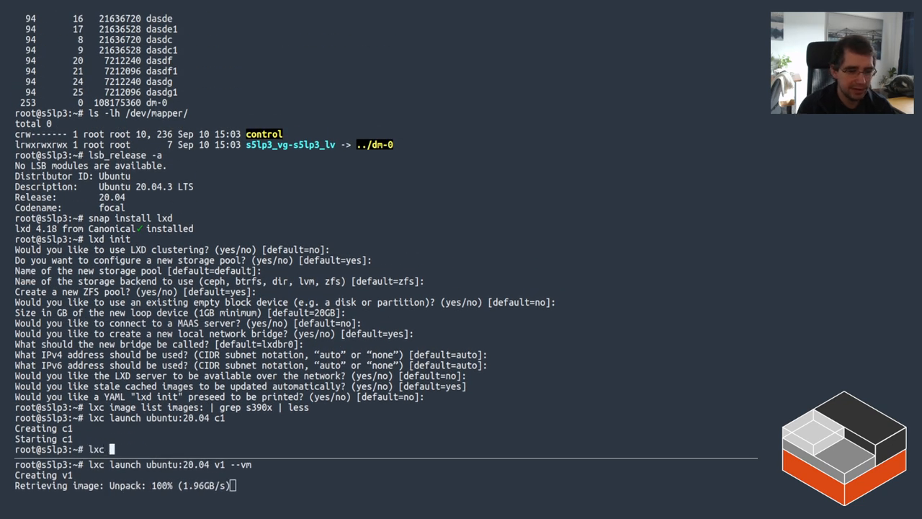
- Inside container c1, list processes, update and dist-upgrade packages, then install and run sl
{"action": "type", "text": "lxc exec c1 bash"}
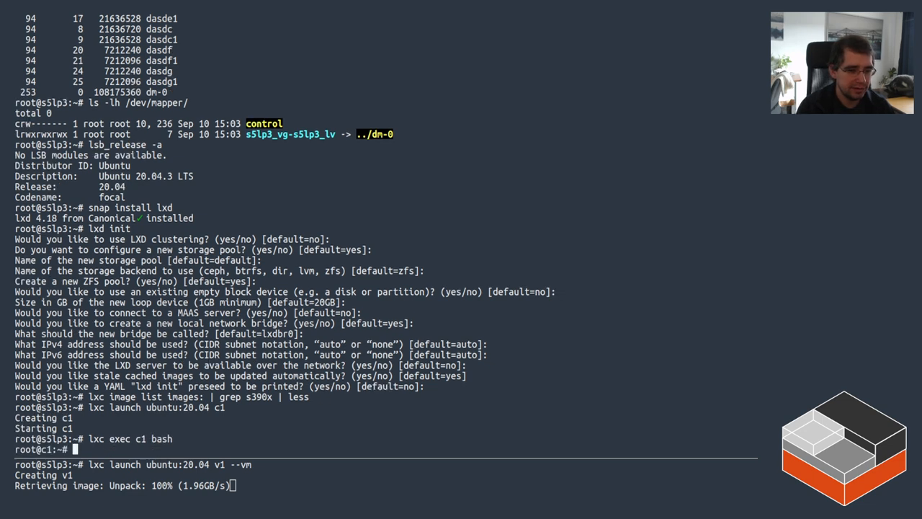
{"action": "type", "text": "cat"}
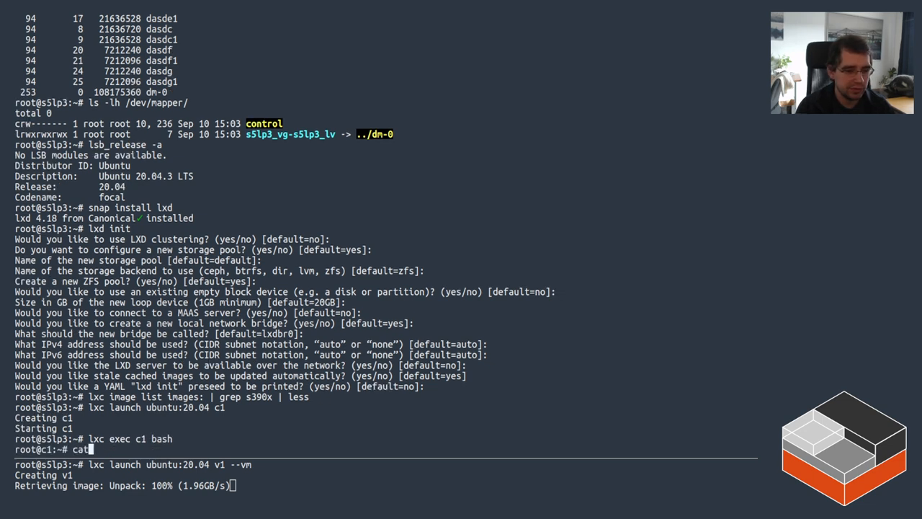
{"action": "type", "text": "ps fauxww"}
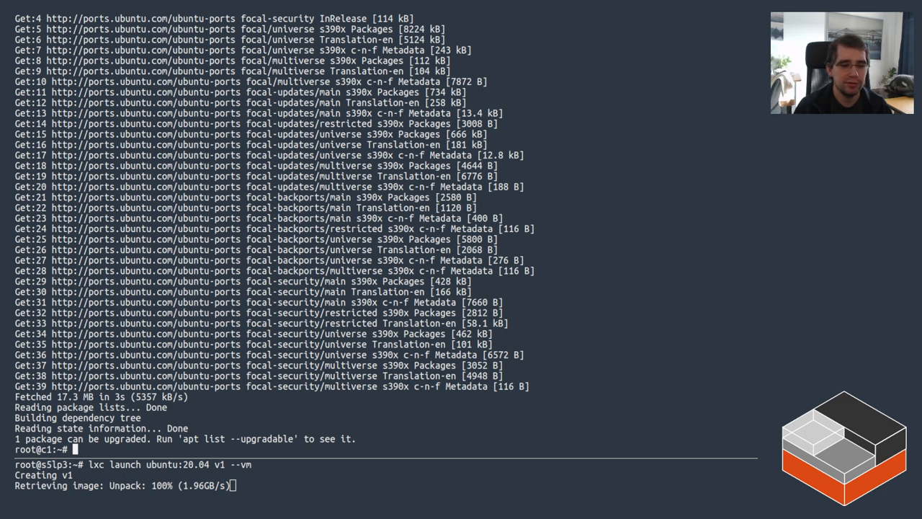
{"action": "type", "text": "apt dist-upgrade"}
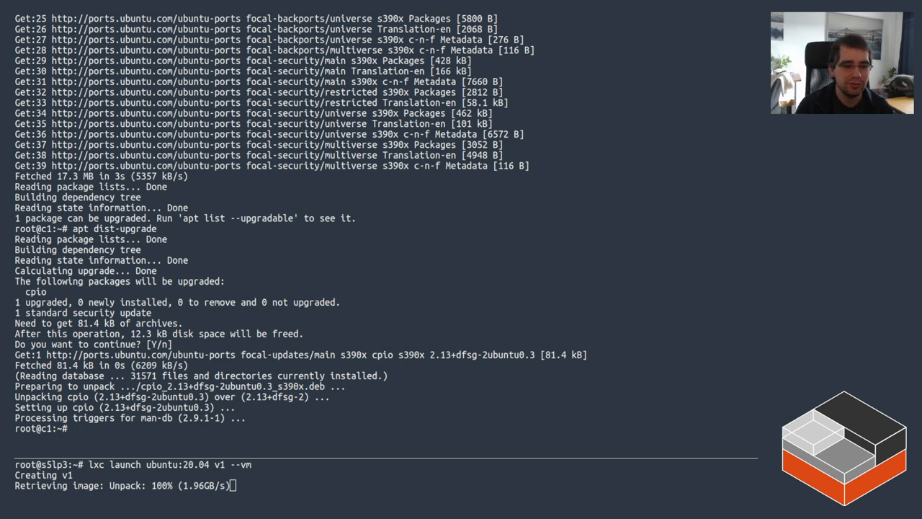
{"action": "type", "text": "apt install sl"}
{"action": "type", "text": "/usr/games/sl"}
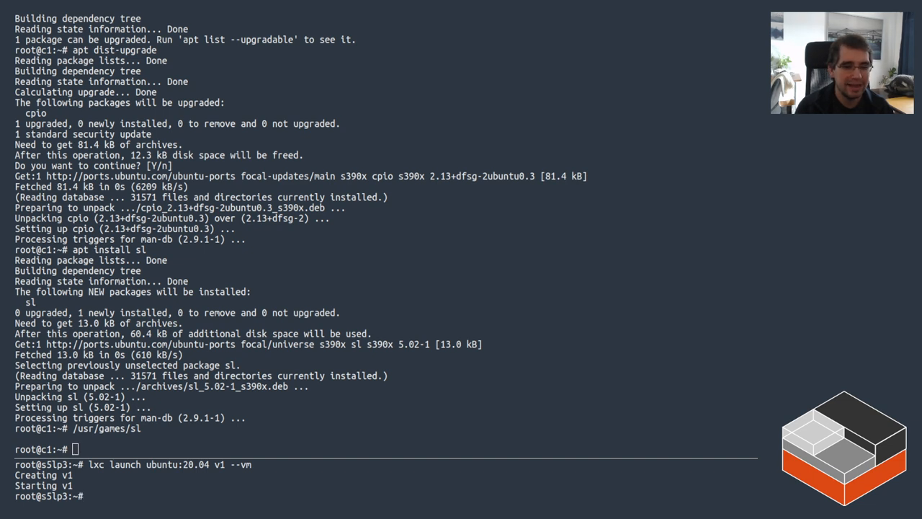
- Exit c1, open a bash shell in VM v1, and list its process tree
{"action": "type", "text": "exit"}
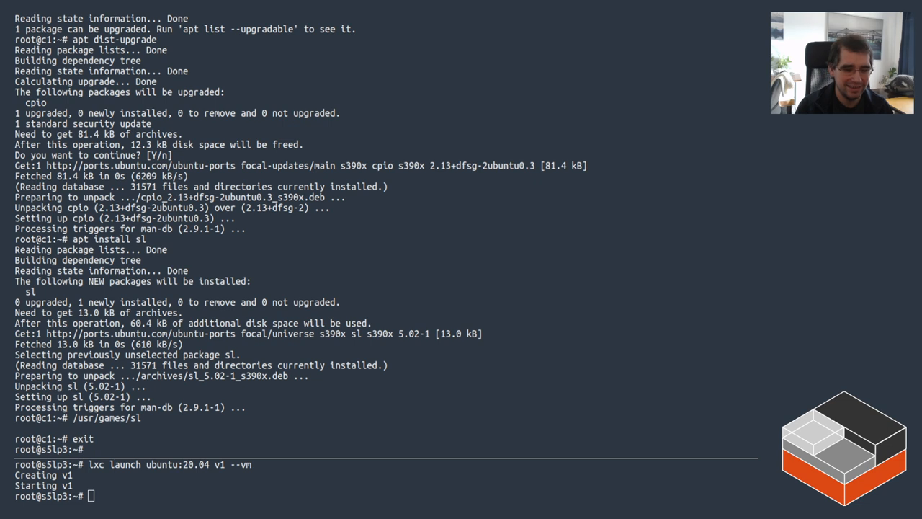
{"action": "type", "text": "lxc exec v1 bash"}
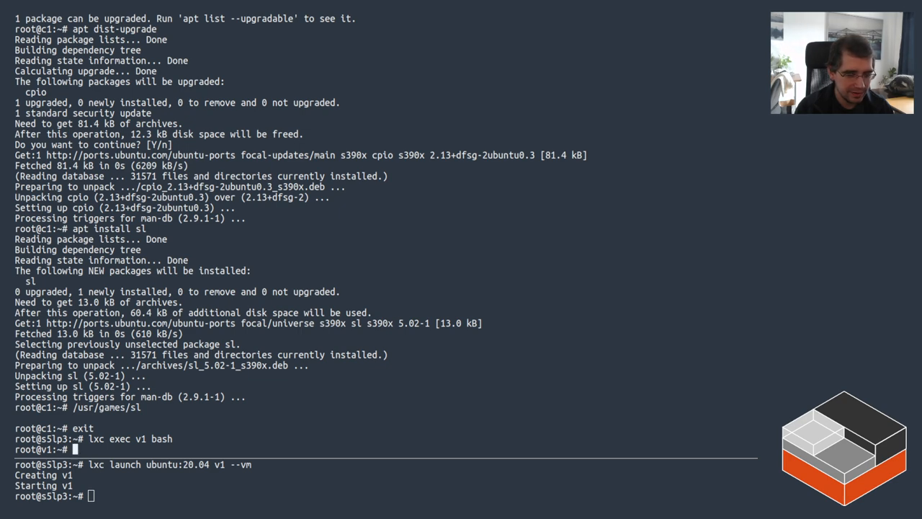
{"action": "type", "text": "ps fauxww"}
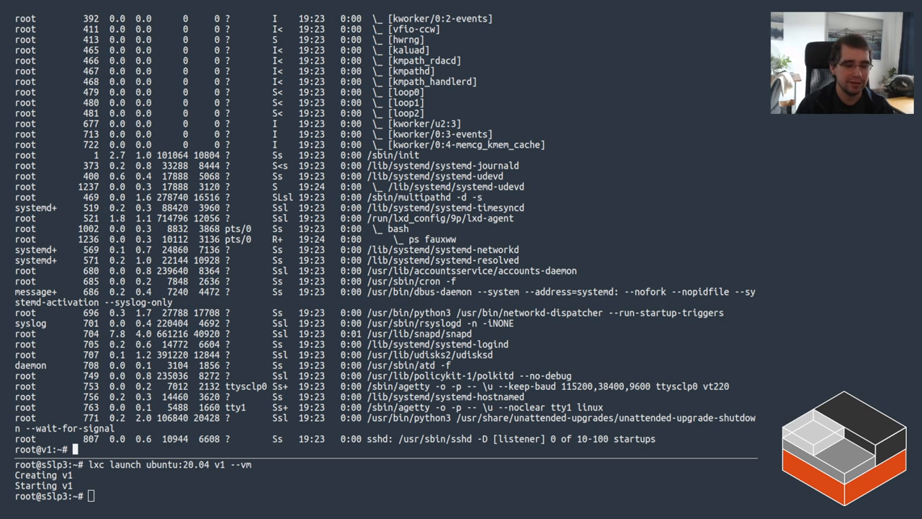
- Show VM v1's disk partitions from /proc/partitions (sda, sda1, loop devices)
{"action": "type", "text": "ls -"}
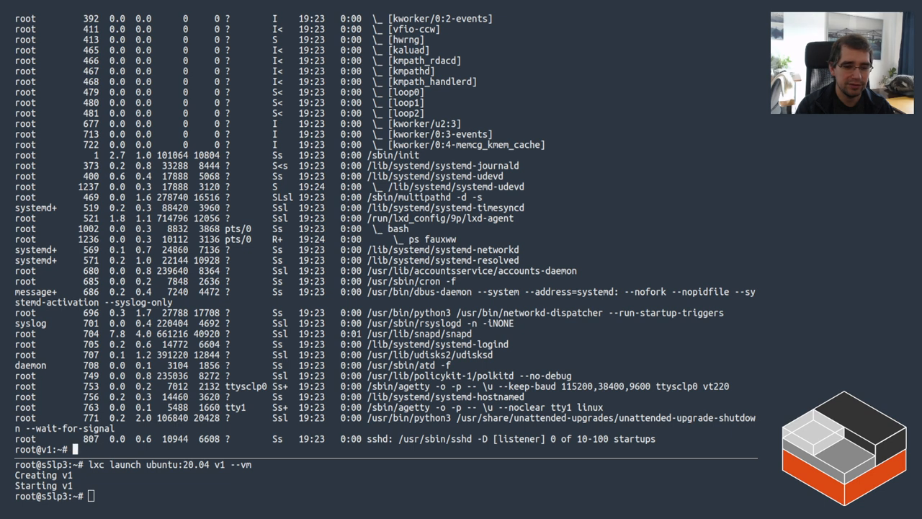
{"action": "type", "text": "cat /proc/"}
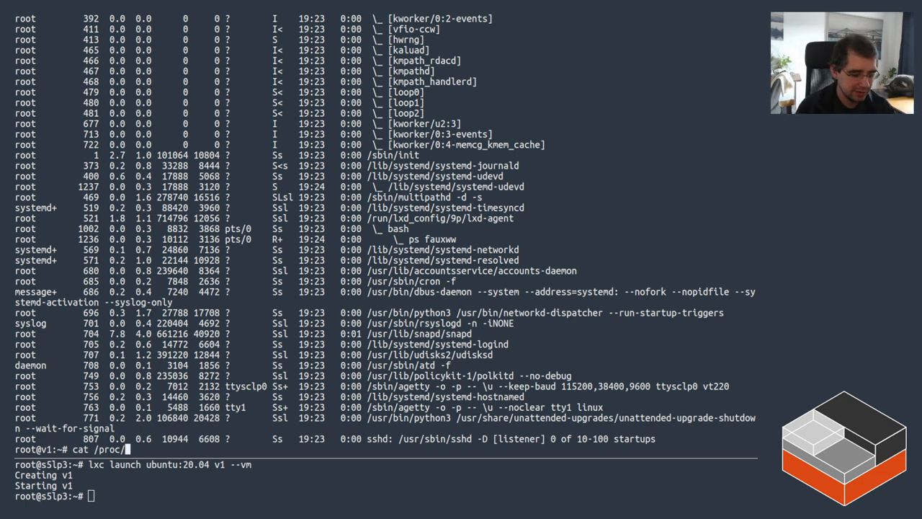
{"action": "key", "text": "Return"}
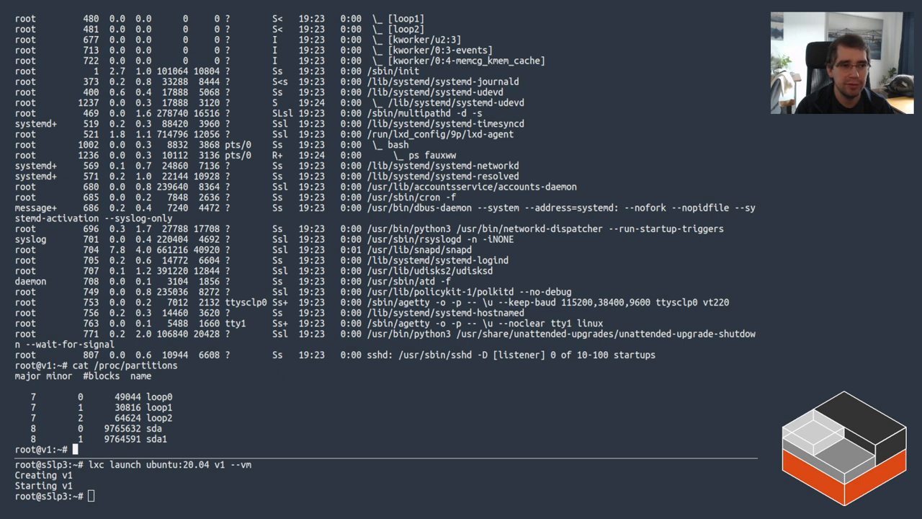
- Run lspci (empty), search apt for ccw, and list the ccw bus devices 0.0.0000–0.0.0009
{"action": "type", "text": "l"}
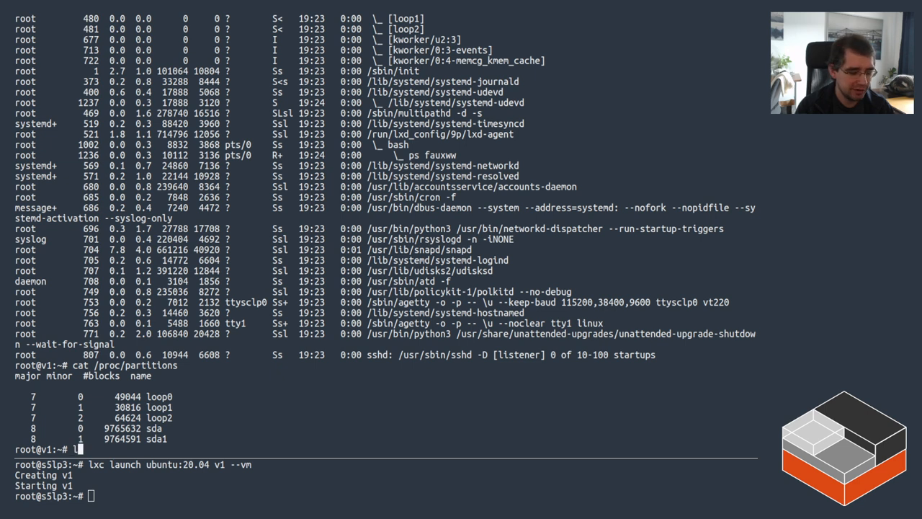
{"action": "type", "text": "lspci"}
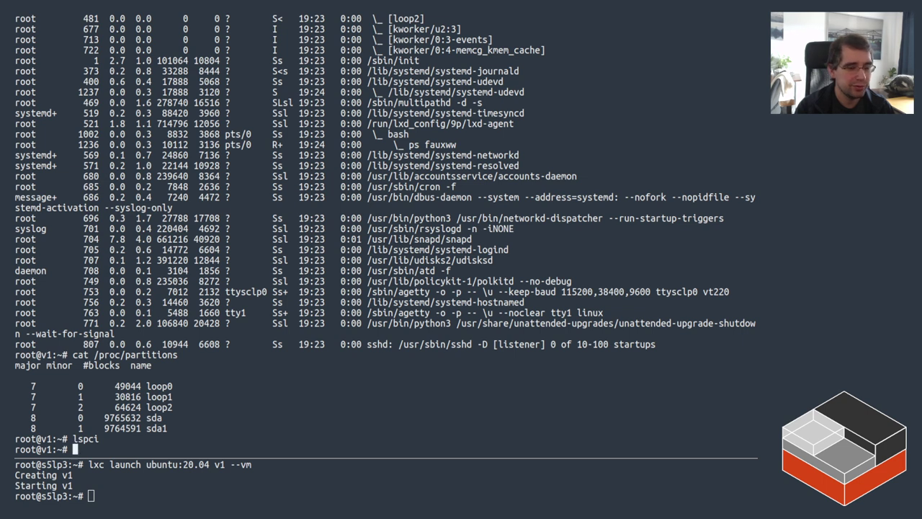
{"action": "type", "text": "apt-cache search c"}
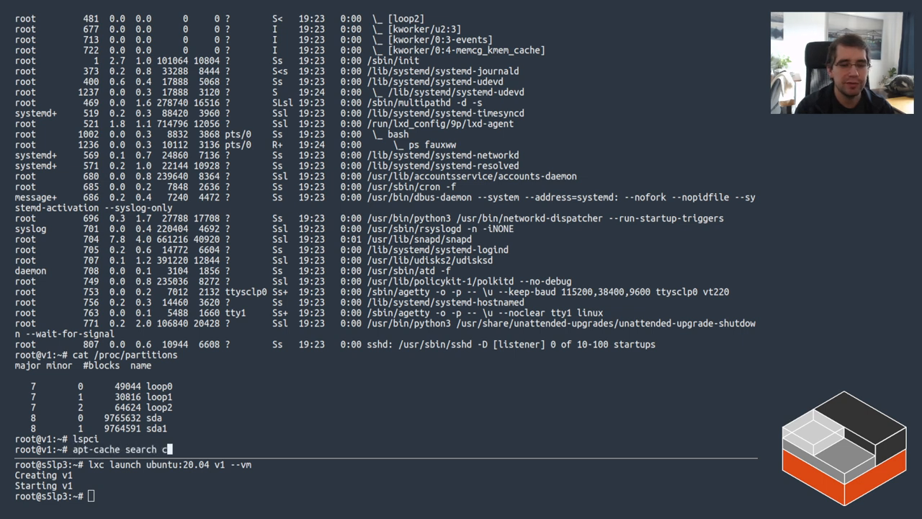
{"action": "type", "text": "cw"}
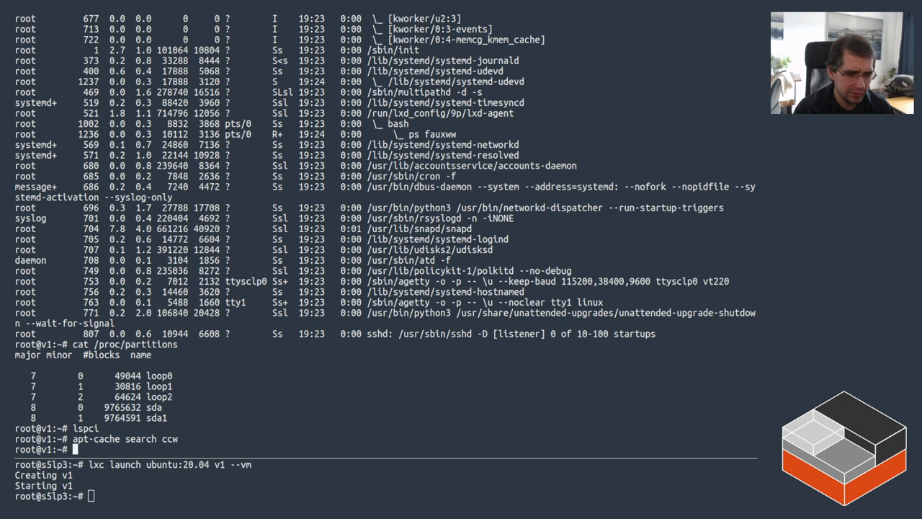
{"action": "type", "text": "ls -lh /sys/class/cc"}
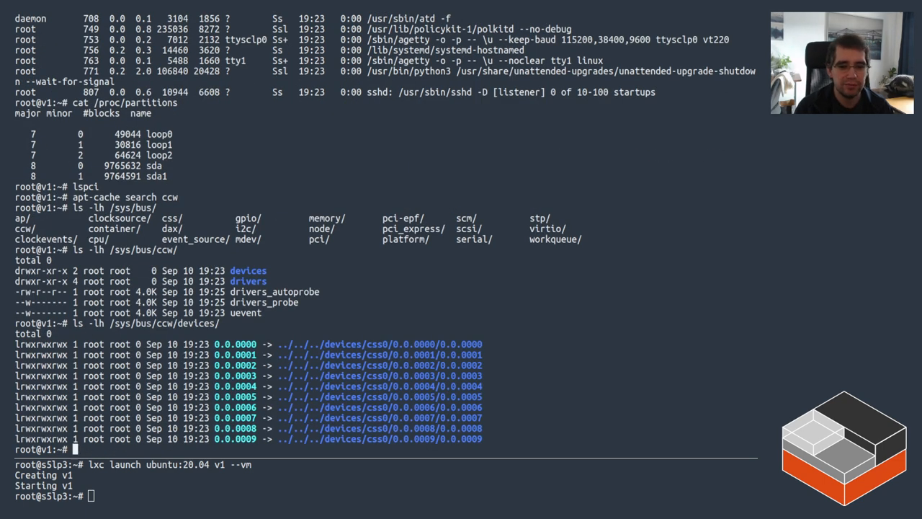
- List VM v1's /sys/bus and CCW devices, then show network interfaces lo and enc9
{"action": "type", "text": "ls -lh /sys/bus/ccw/"}
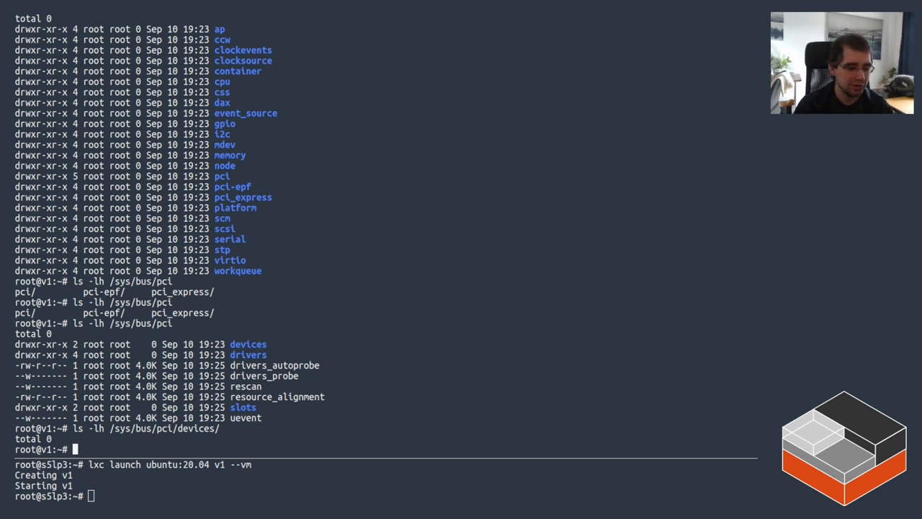
{"action": "type", "text": "ip l"}
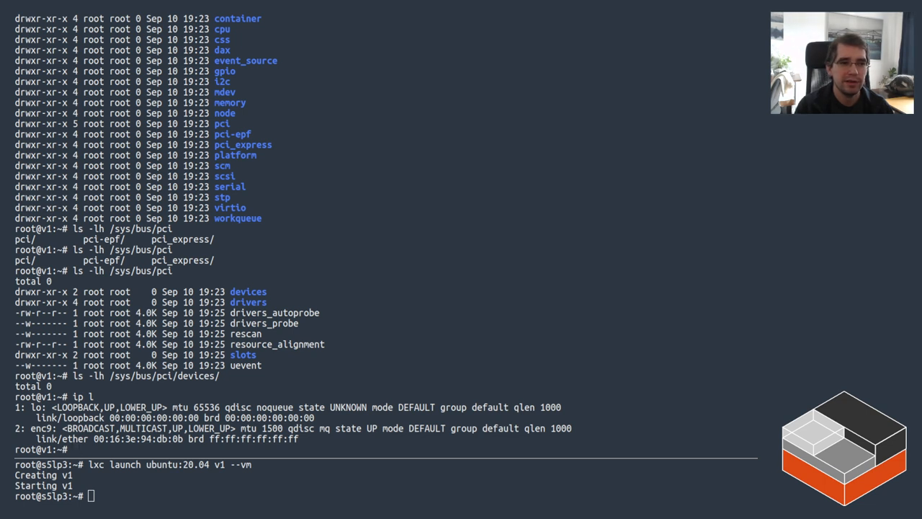
- Show v1's CPU info (one IBM/S390 processor) and memory with free -m (991 MB, no swap)
{"action": "type", "text": "cat /proc/cpuinfo"}
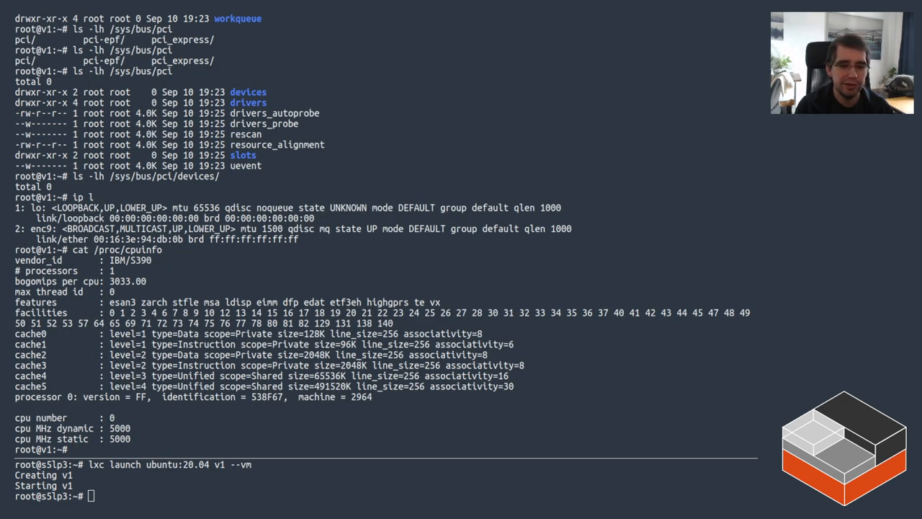
{"action": "type", "text": "cat /"}
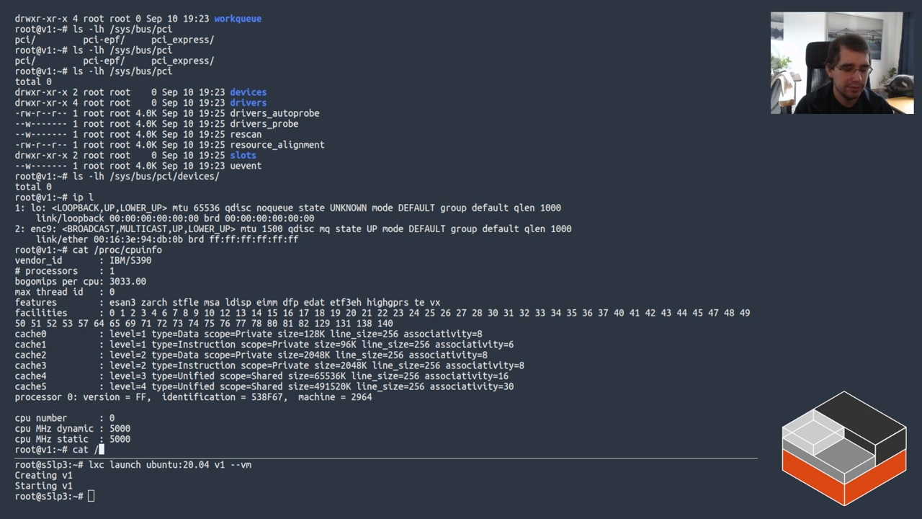
{"action": "type", "text": "free -m"}
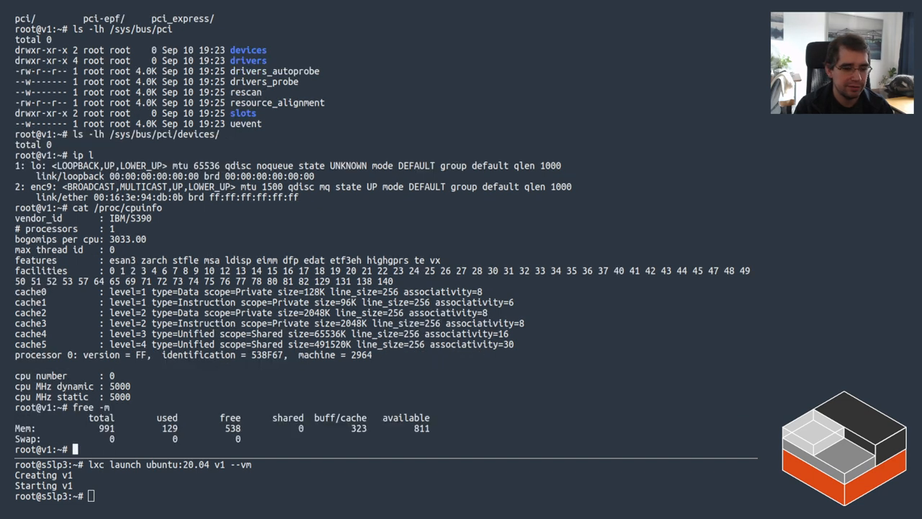